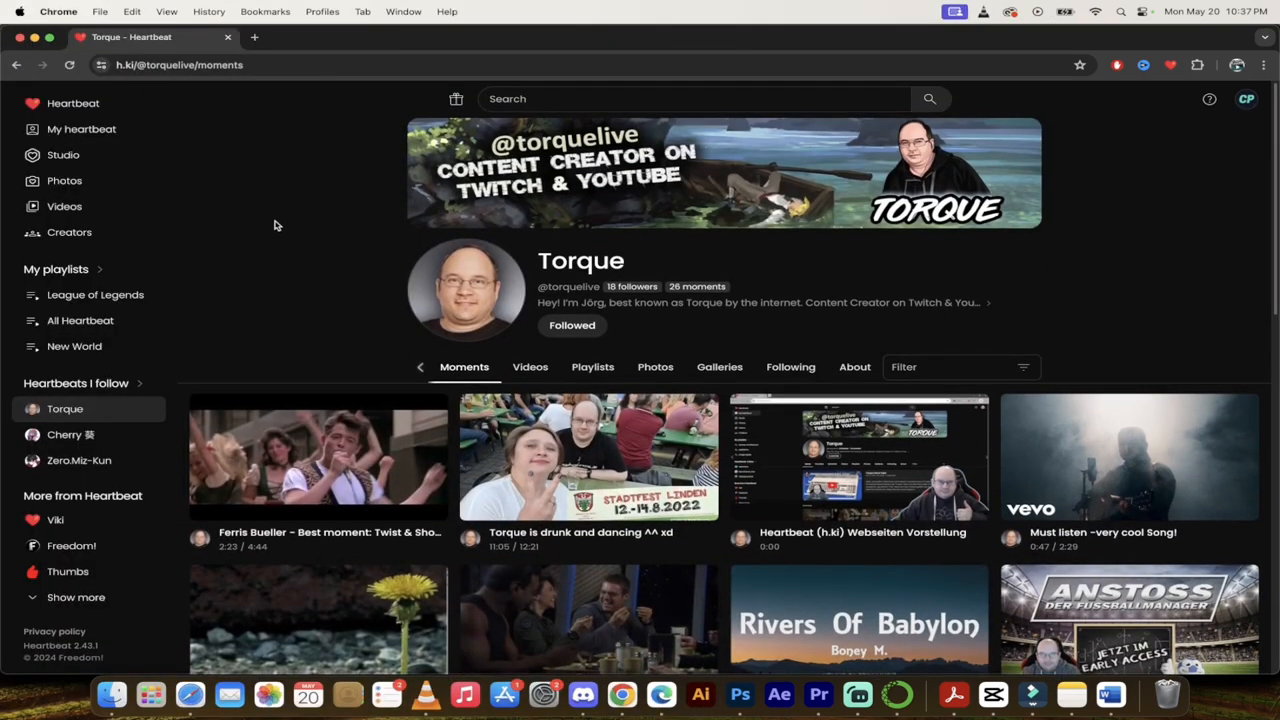
Scroll through Torque's full Moments grid and play the Rivers Of Babylon moment
{"action": "scroll", "scroll_direction": "down", "scroll_amount": 3}
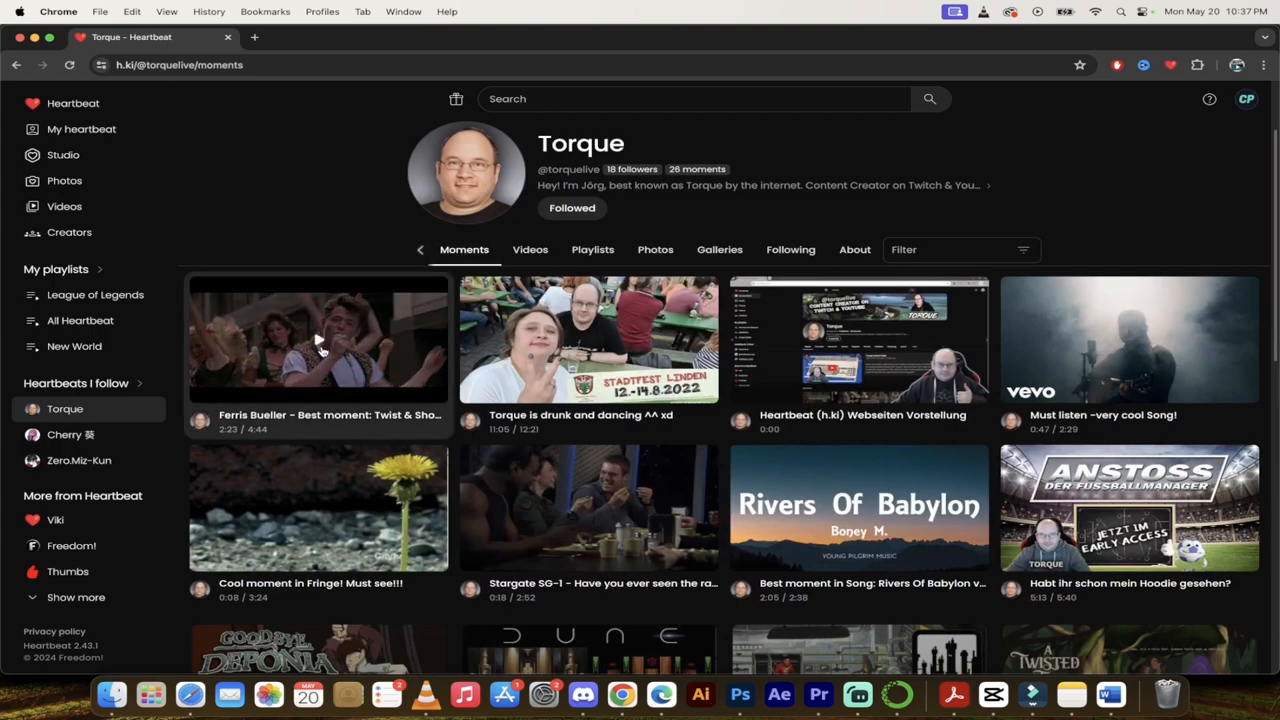
{"action": "scroll", "scroll_direction": "down", "scroll_amount": 3}
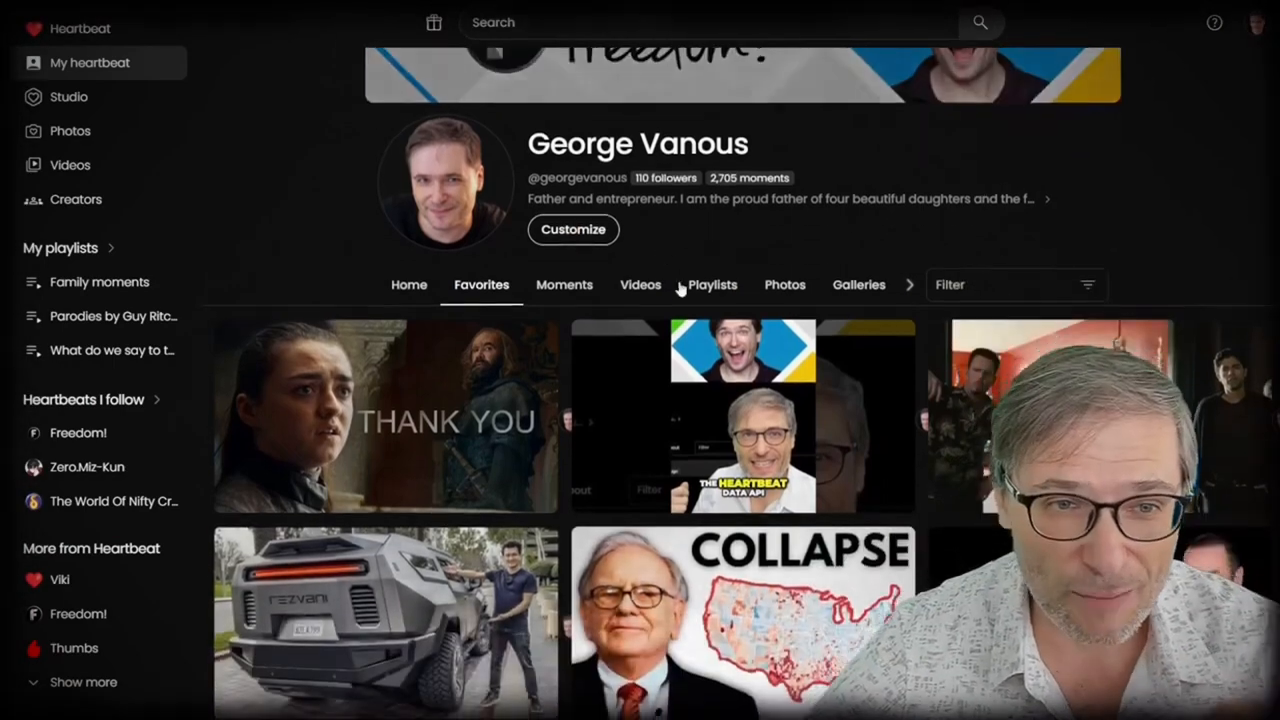
{"action": "scroll", "scroll_direction": "down", "scroll_amount": 3}
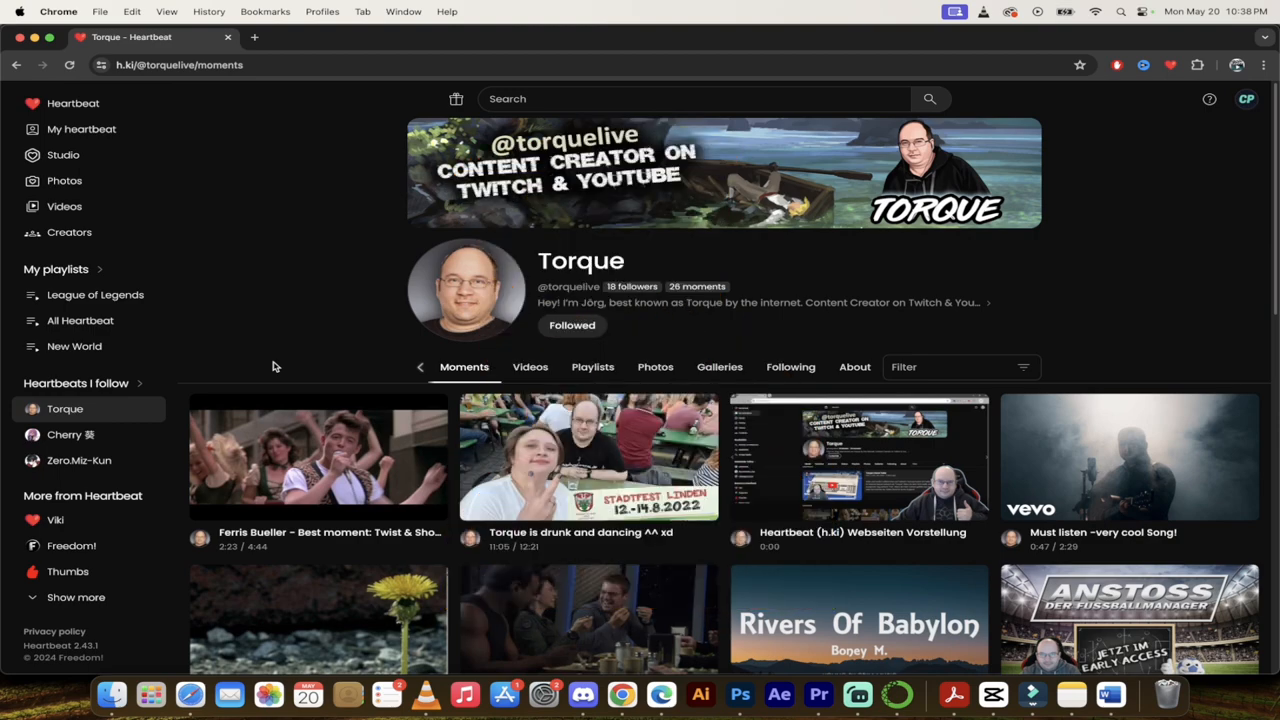
{"action": "mouse_move", "coordinate": [350, 357]}
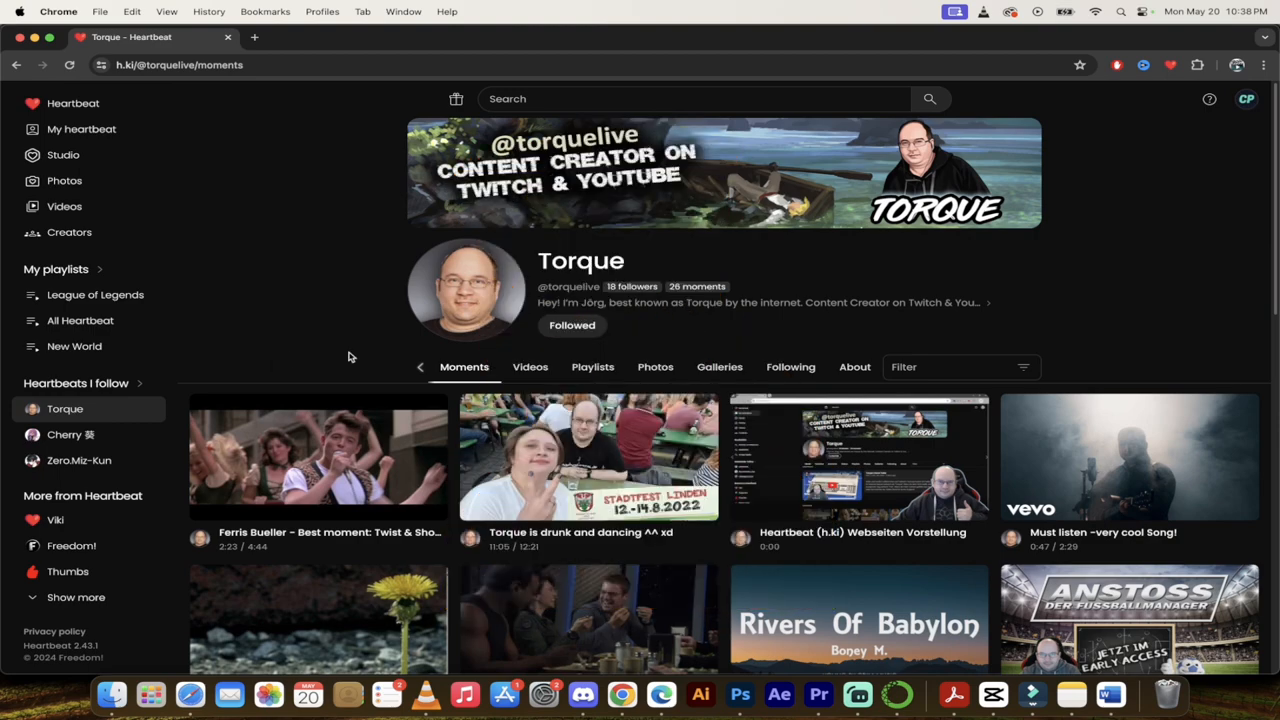
{"action": "scroll", "scroll_direction": "down", "scroll_amount": 3}
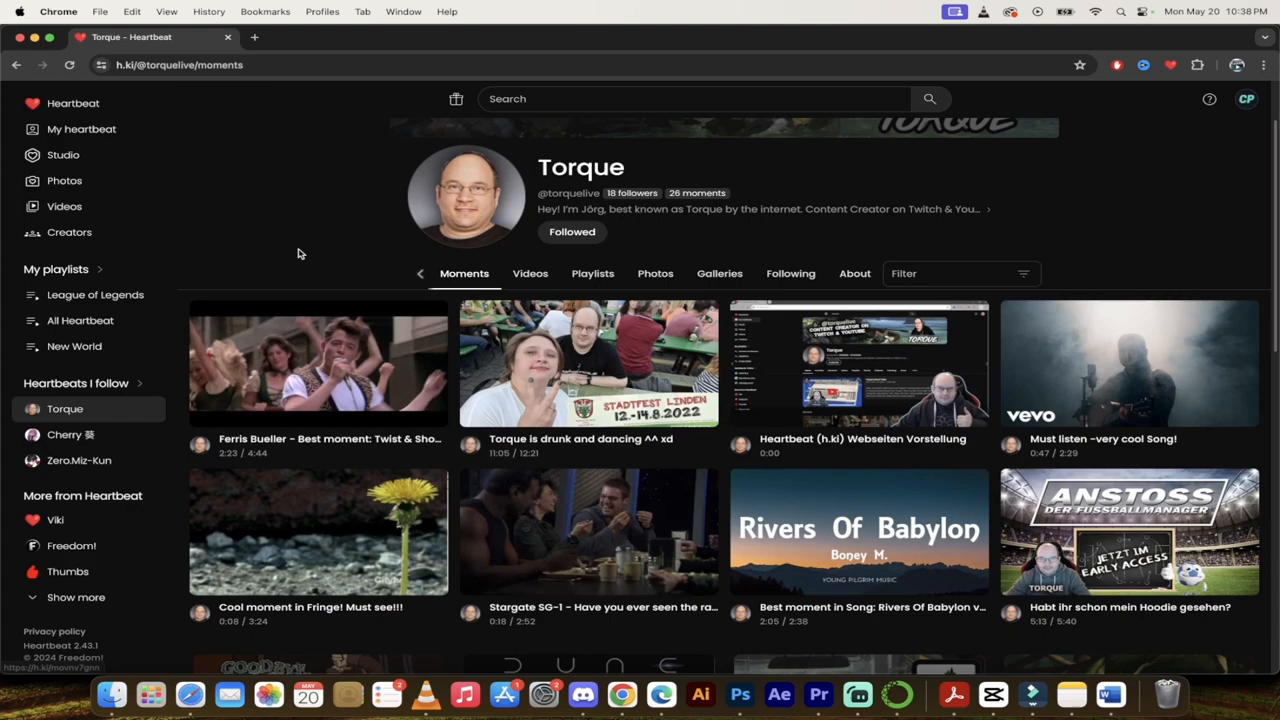
{"action": "scroll", "scroll_direction": "down", "scroll_amount": 3}
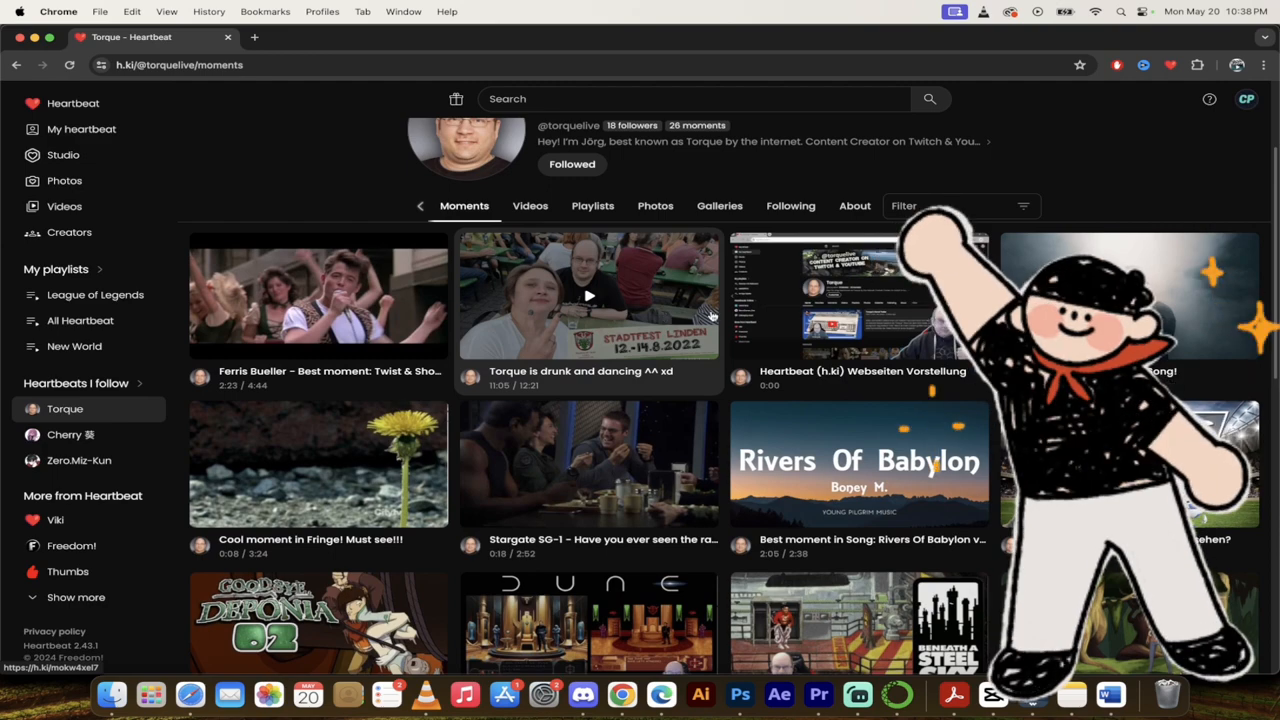
{"action": "scroll", "scroll_direction": "down", "scroll_amount": 3}
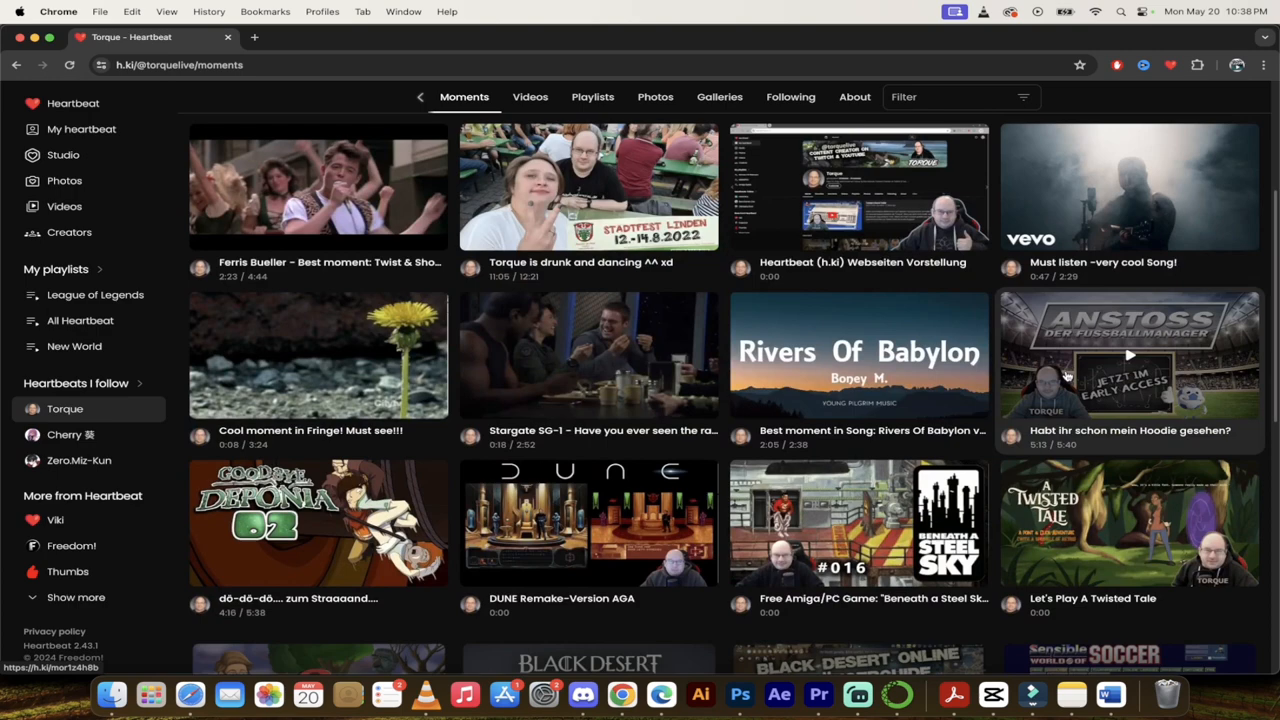
{"action": "scroll", "scroll_direction": "down", "scroll_amount": 3}
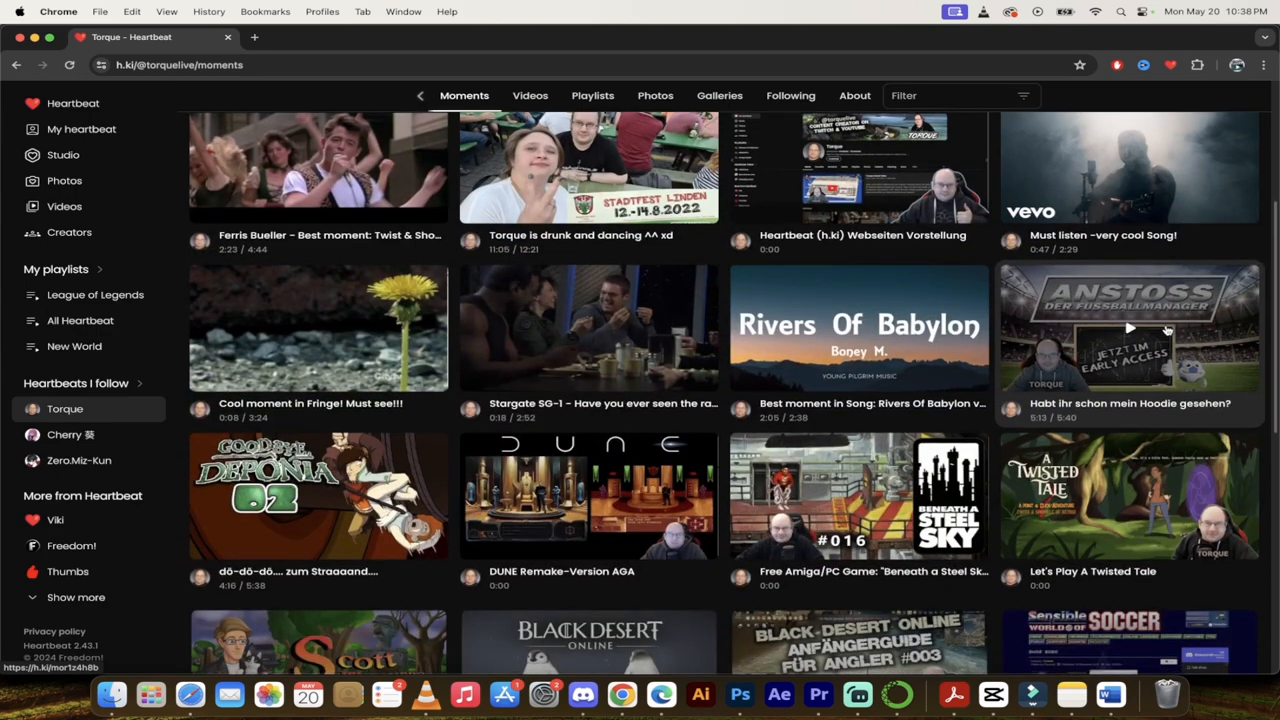
{"action": "scroll", "scroll_direction": "down", "scroll_amount": 3}
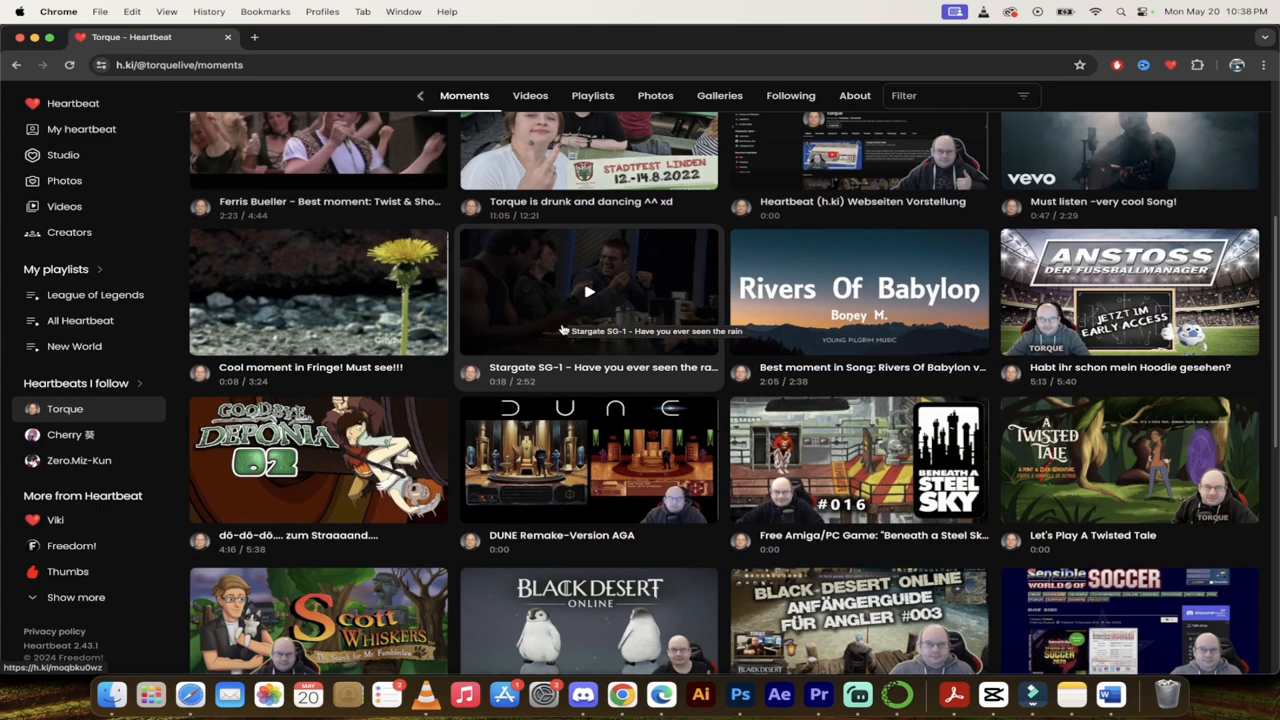
{"action": "scroll", "scroll_direction": "down", "scroll_amount": 3}
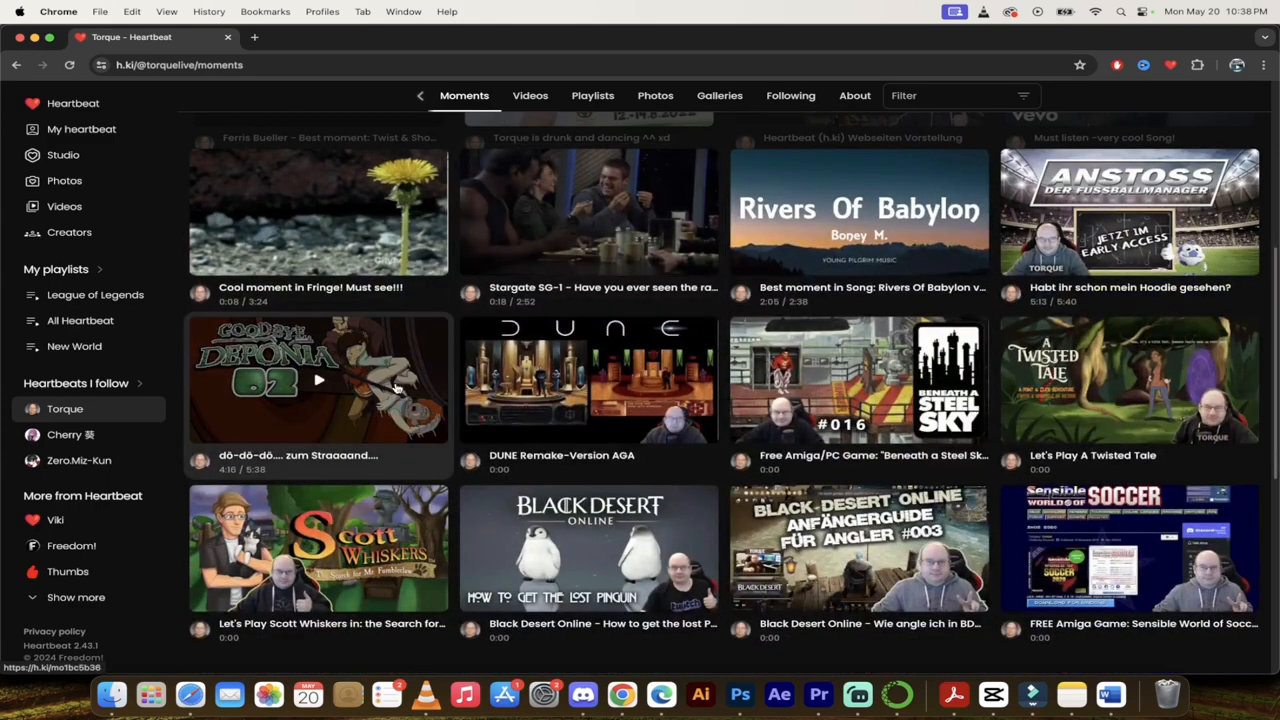
{"action": "mouse_move", "coordinate": [858, 380]}
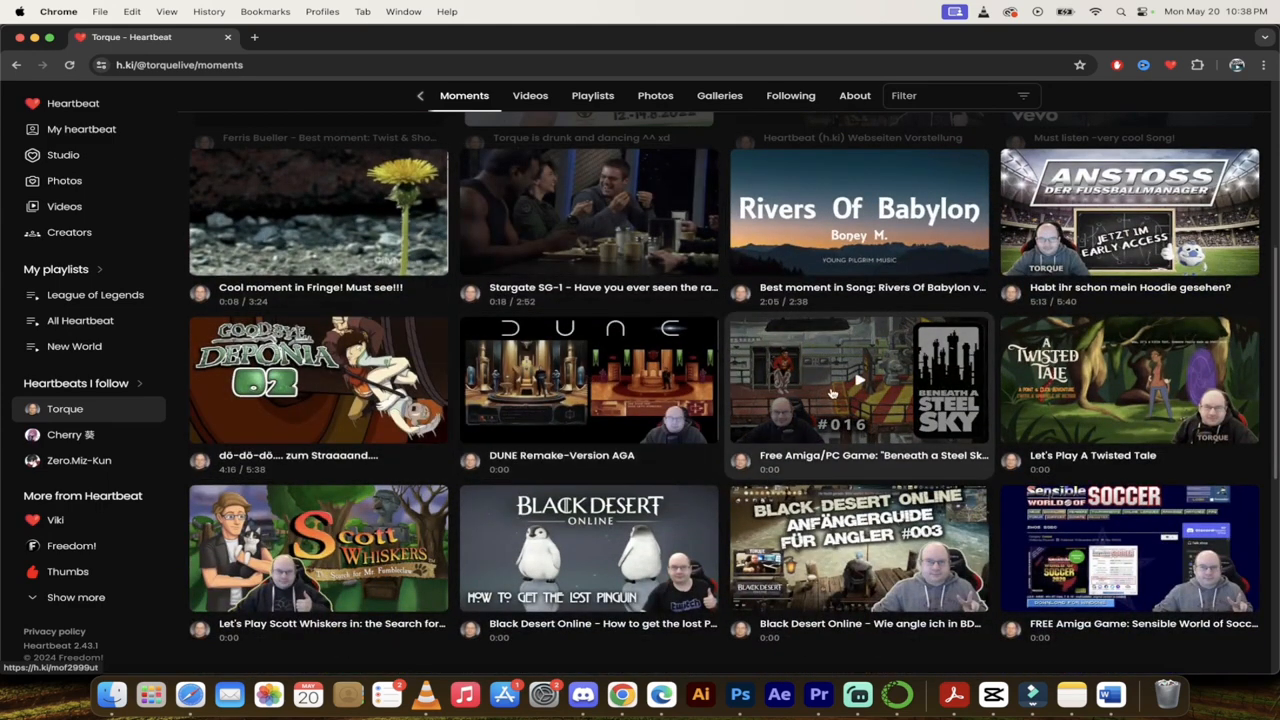
{"action": "scroll", "scroll_direction": "down", "scroll_amount": 3}
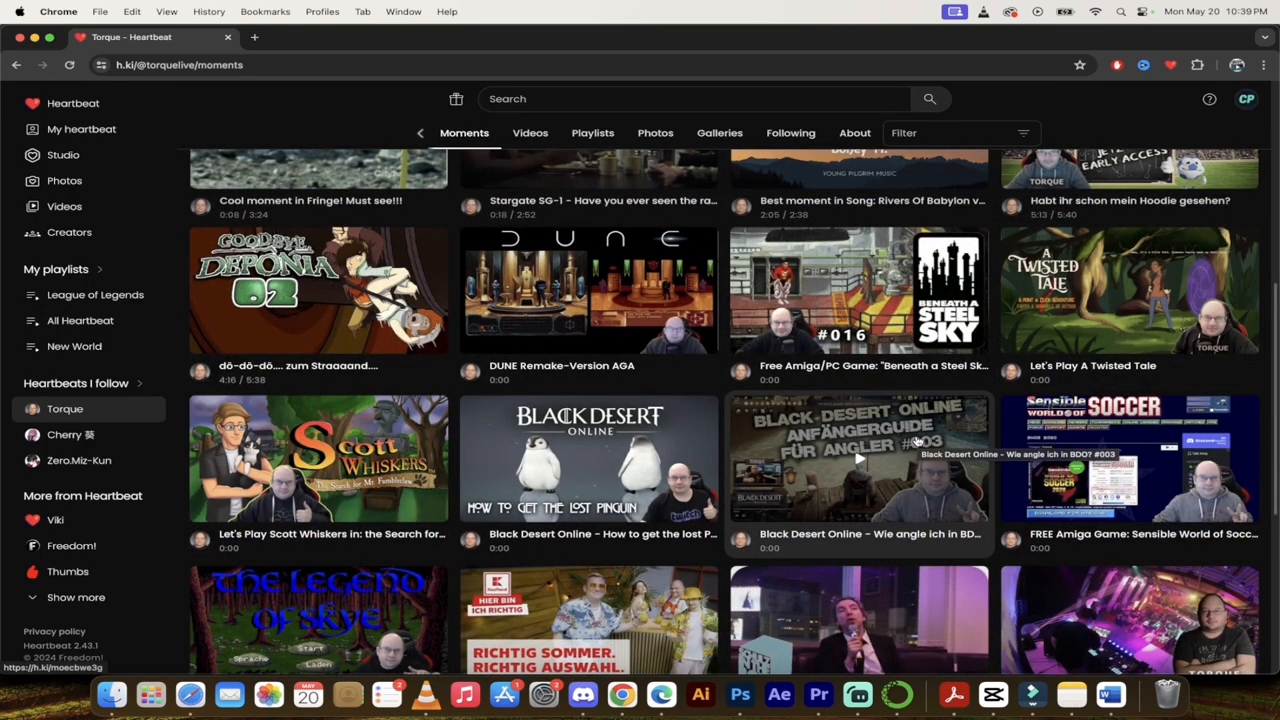
{"action": "scroll", "scroll_direction": "down", "scroll_amount": 3}
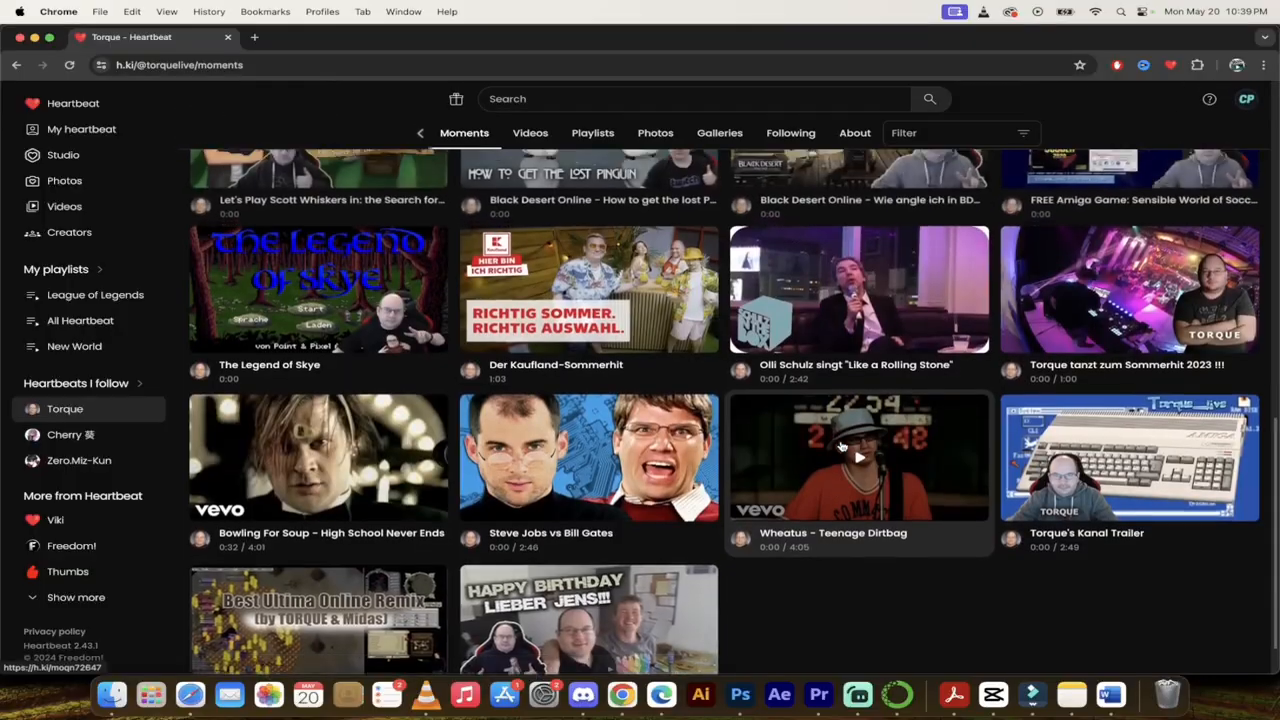
{"action": "scroll", "scroll_direction": "down", "scroll_amount": 3}
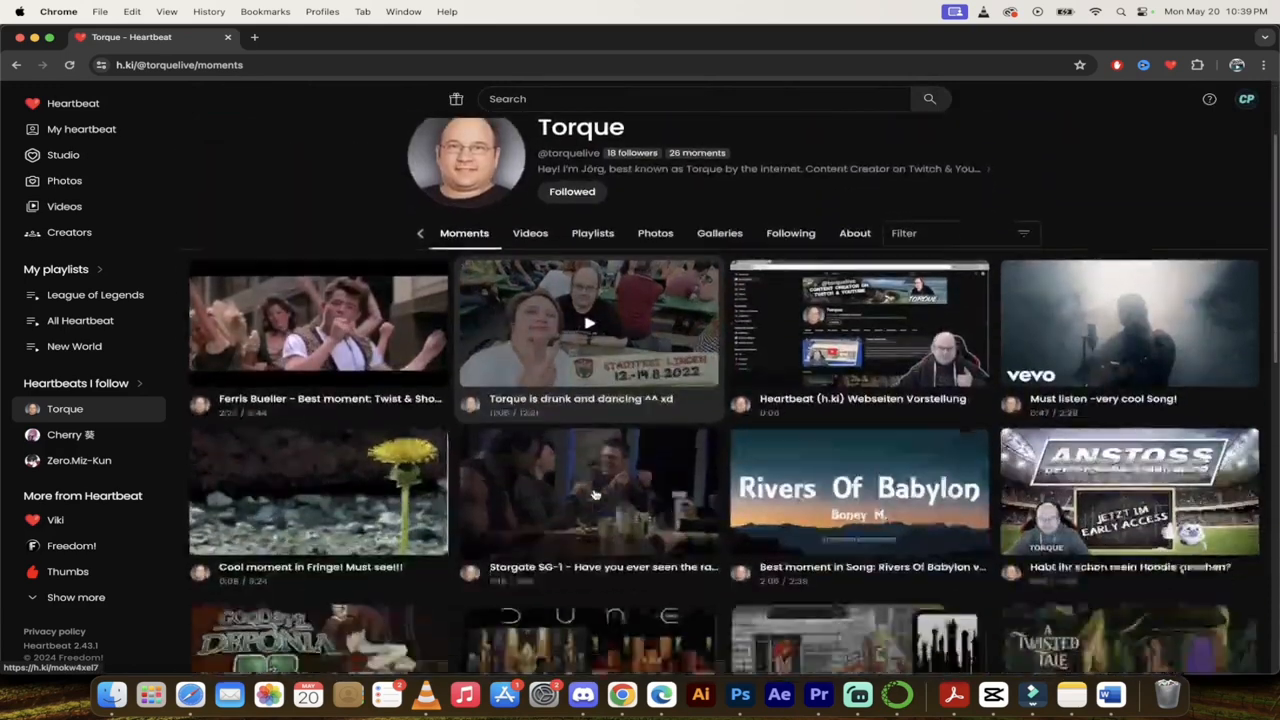
{"action": "scroll", "scroll_direction": "down", "scroll_amount": 3}
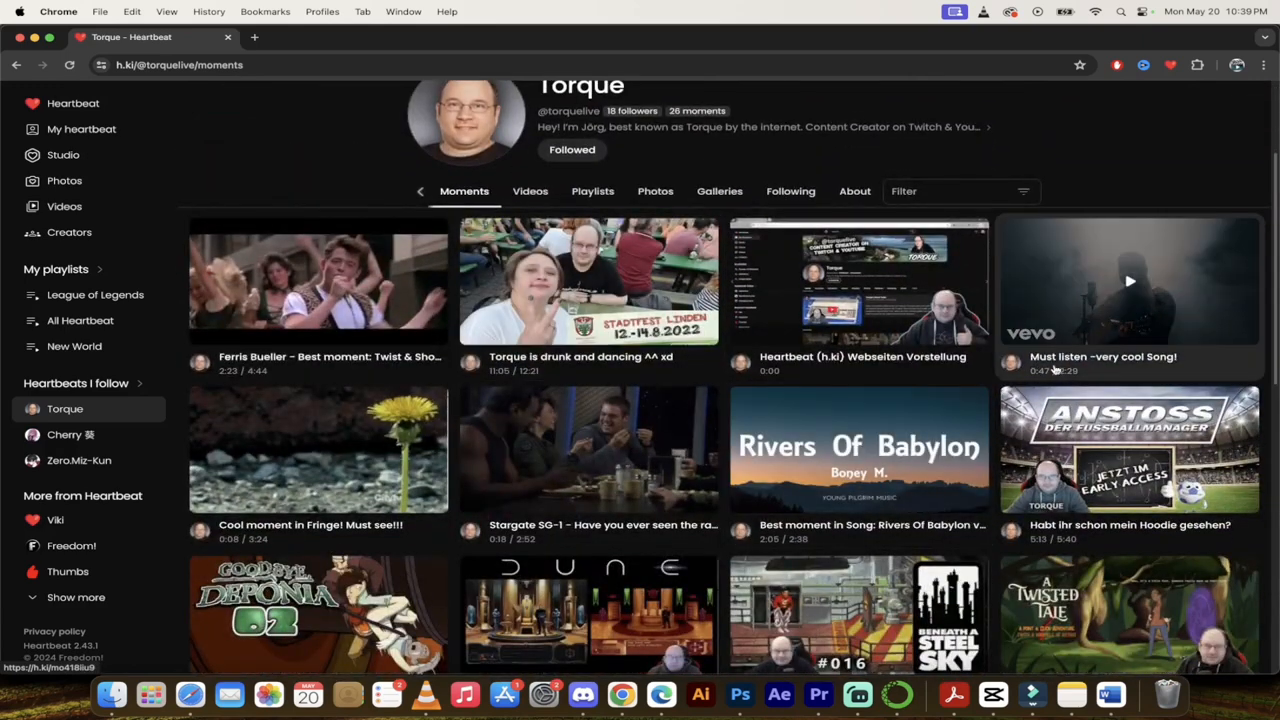
{"action": "mouse_move", "coordinate": [795, 500]}
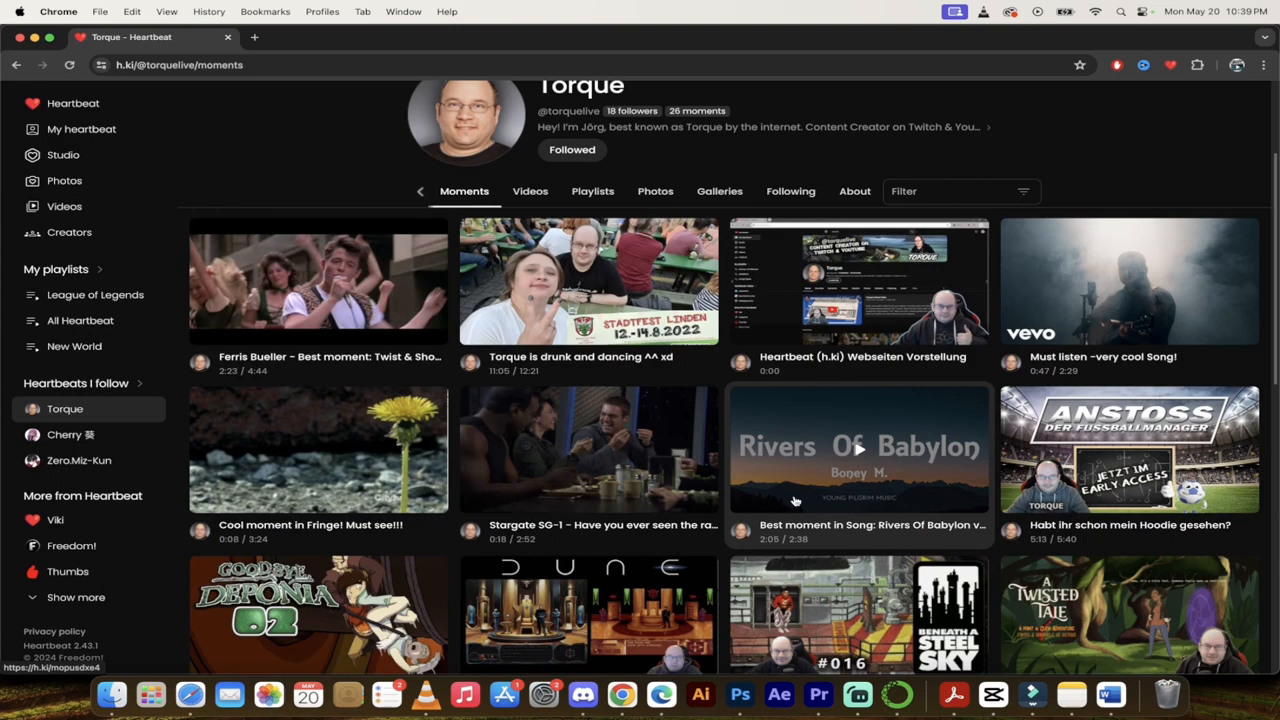
{"action": "left_click", "coordinate": [857, 448]}
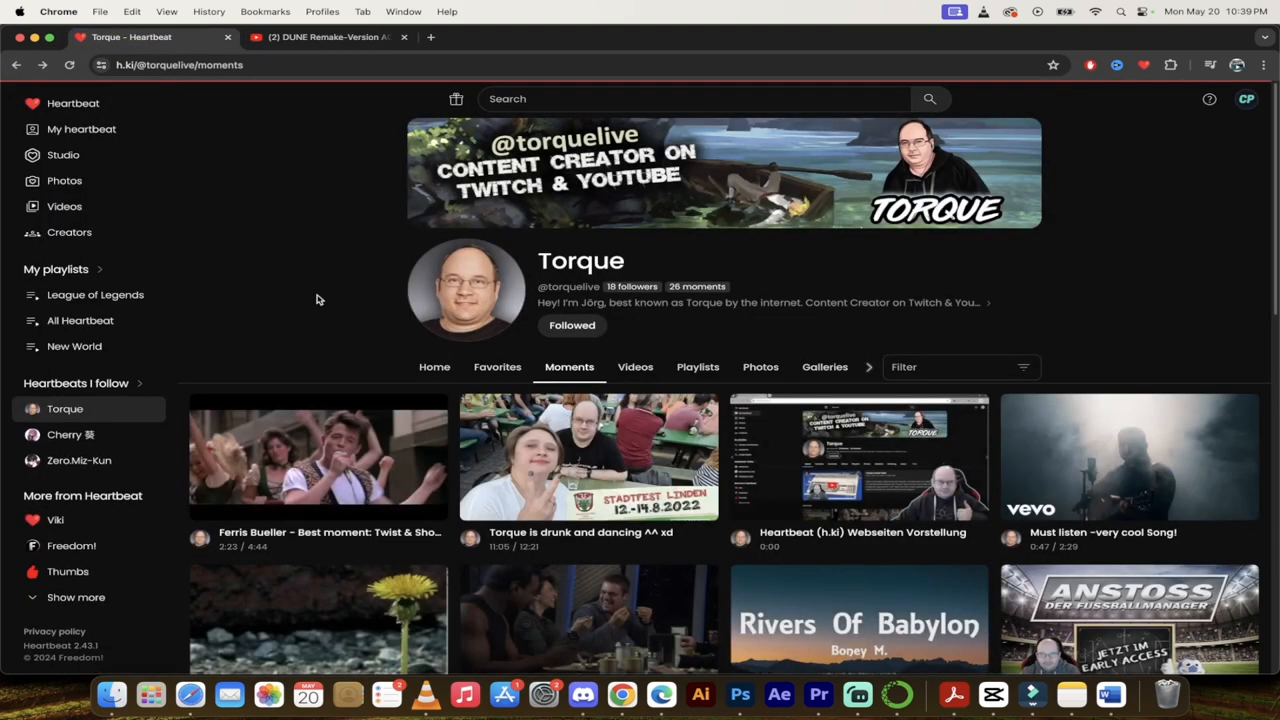
{"action": "scroll", "scroll_direction": "down", "scroll_amount": 3}
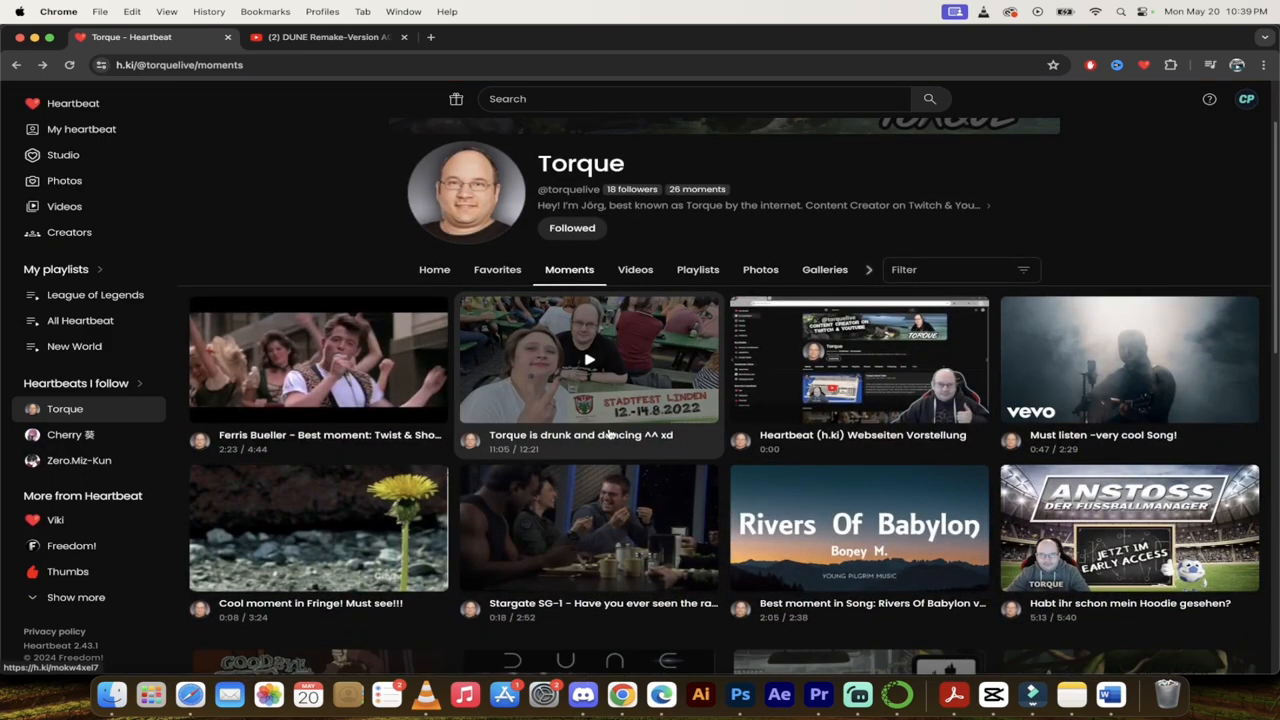
{"action": "mouse_move", "coordinate": [624, 440]}
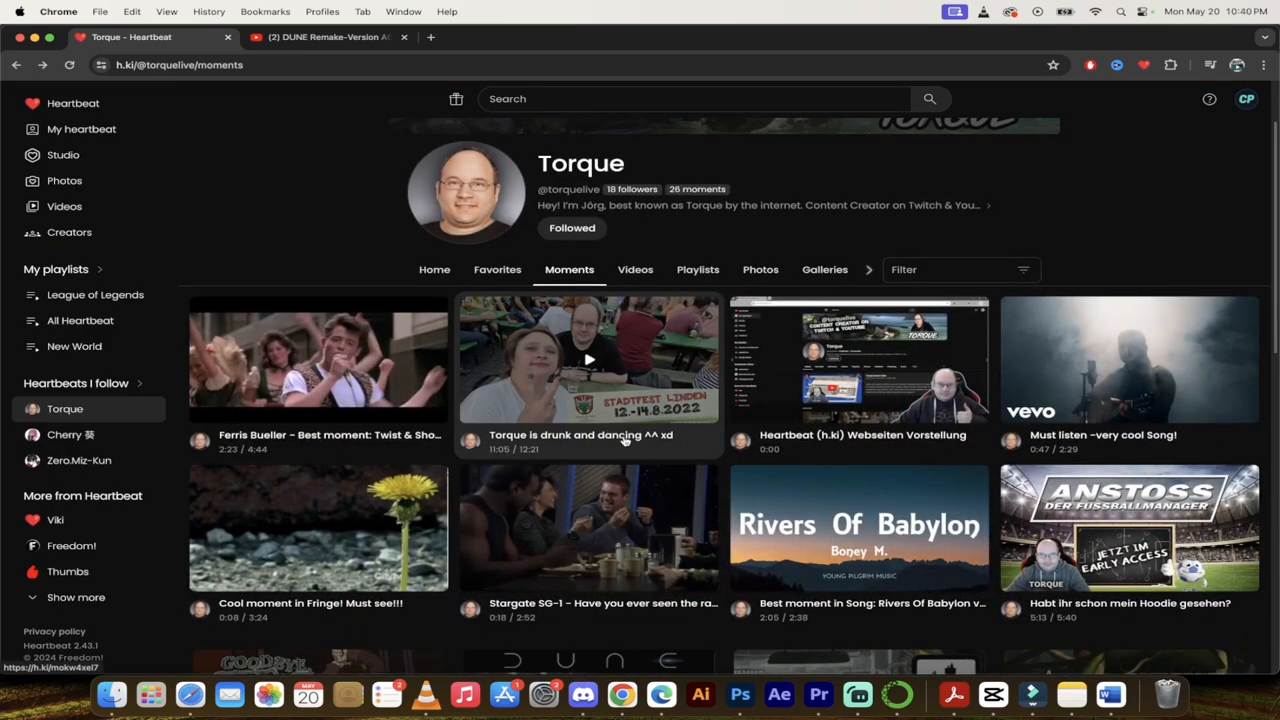
{"action": "left_click", "coordinate": [588, 360]}
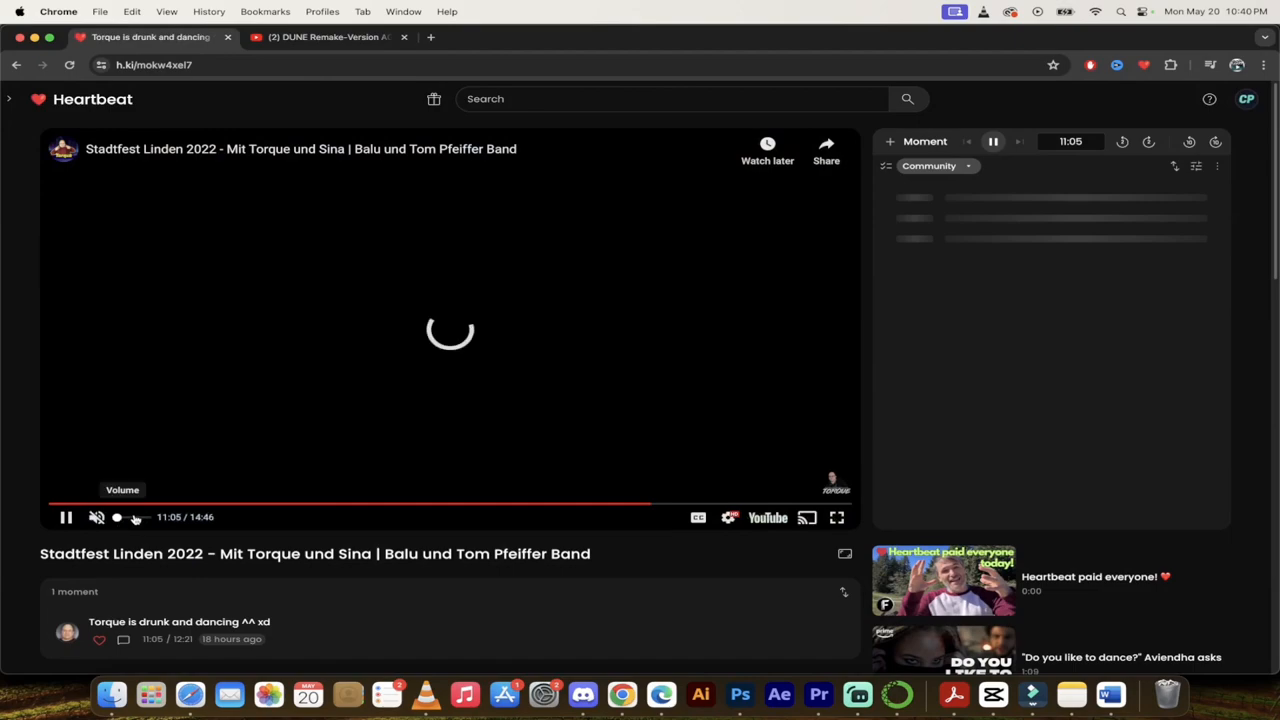
{"action": "left_click", "coordinate": [97, 517]}
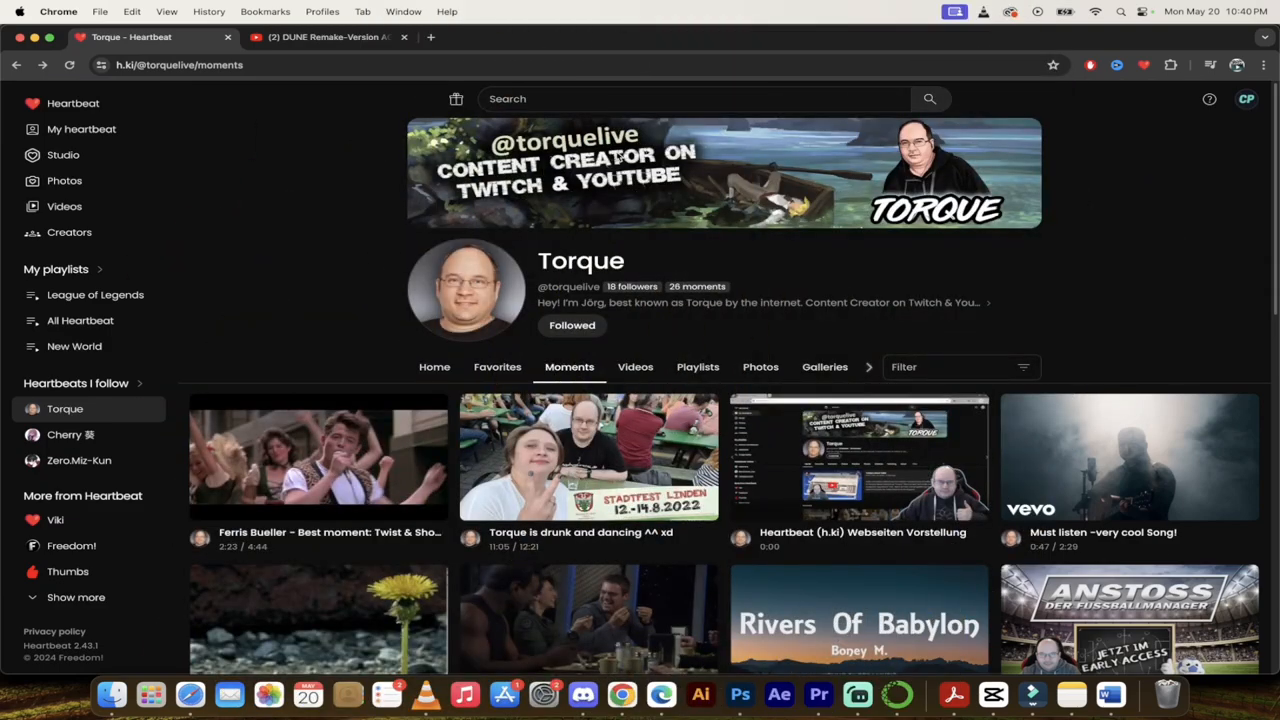
{"action": "mouse_move", "coordinate": [790, 360]}
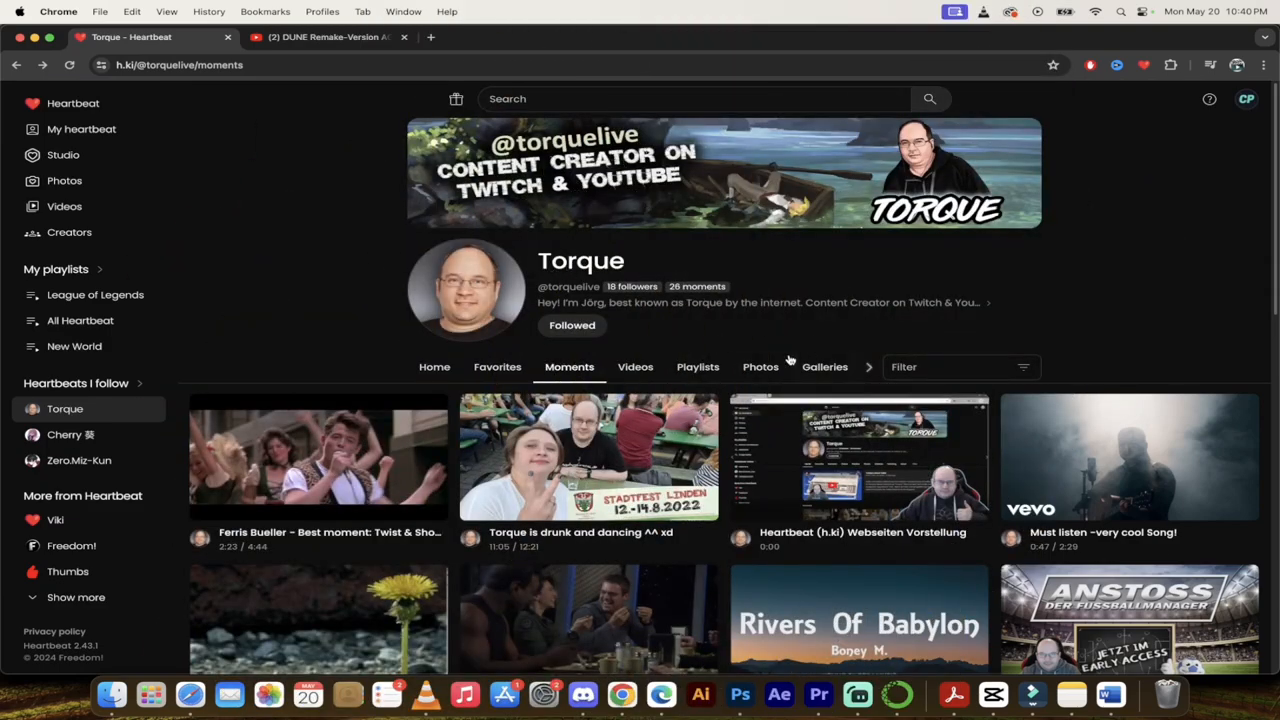
{"action": "left_click", "coordinate": [438, 366]}
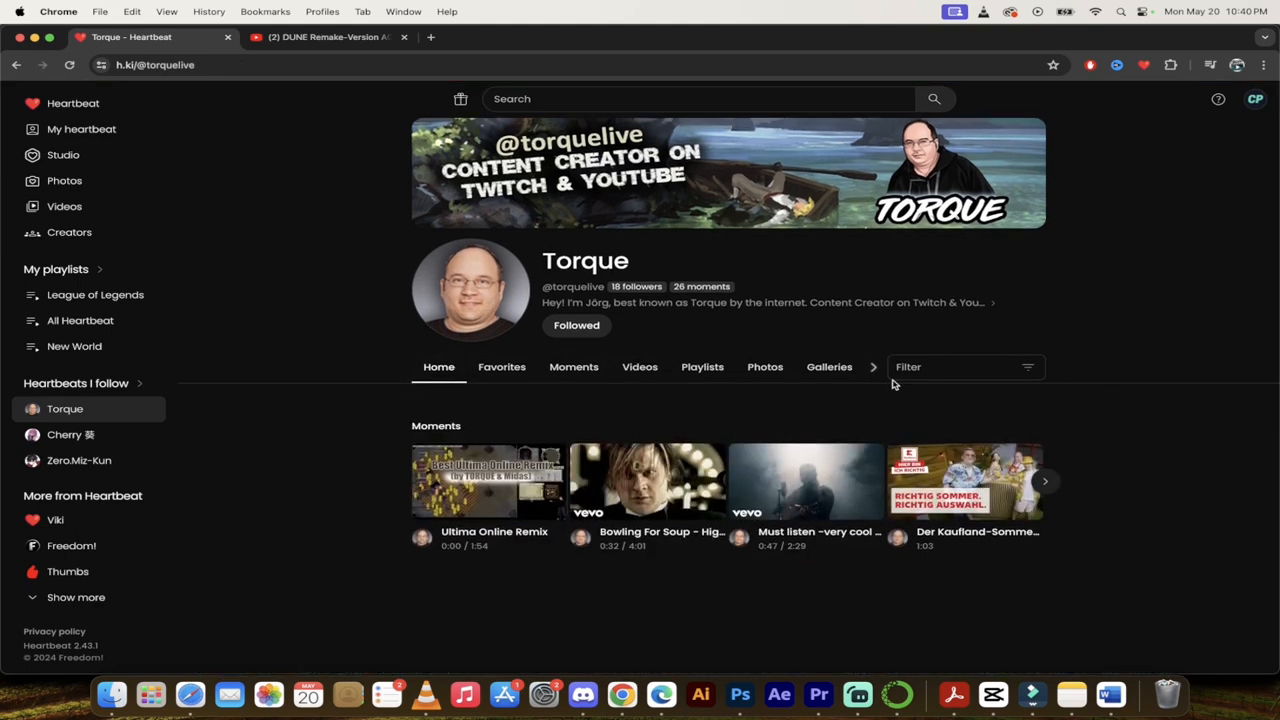
{"action": "mouse_move", "coordinate": [668, 302]}
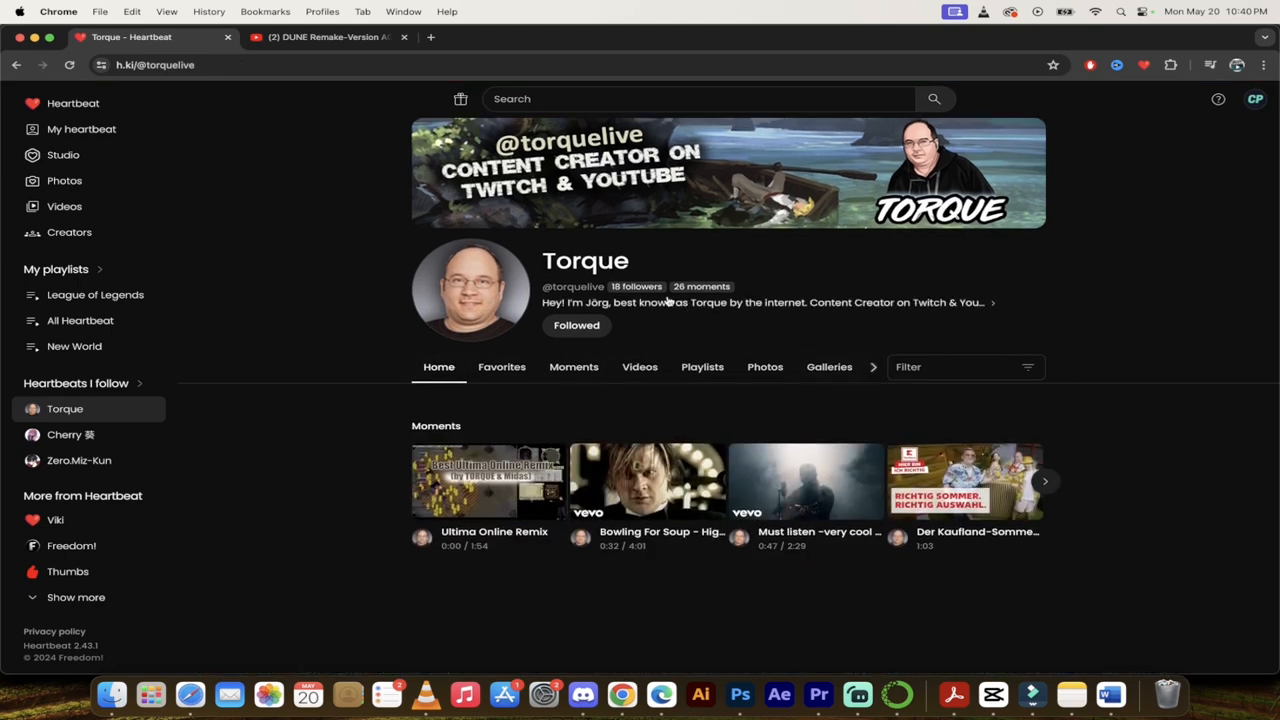
{"action": "mouse_move", "coordinate": [688, 311]}
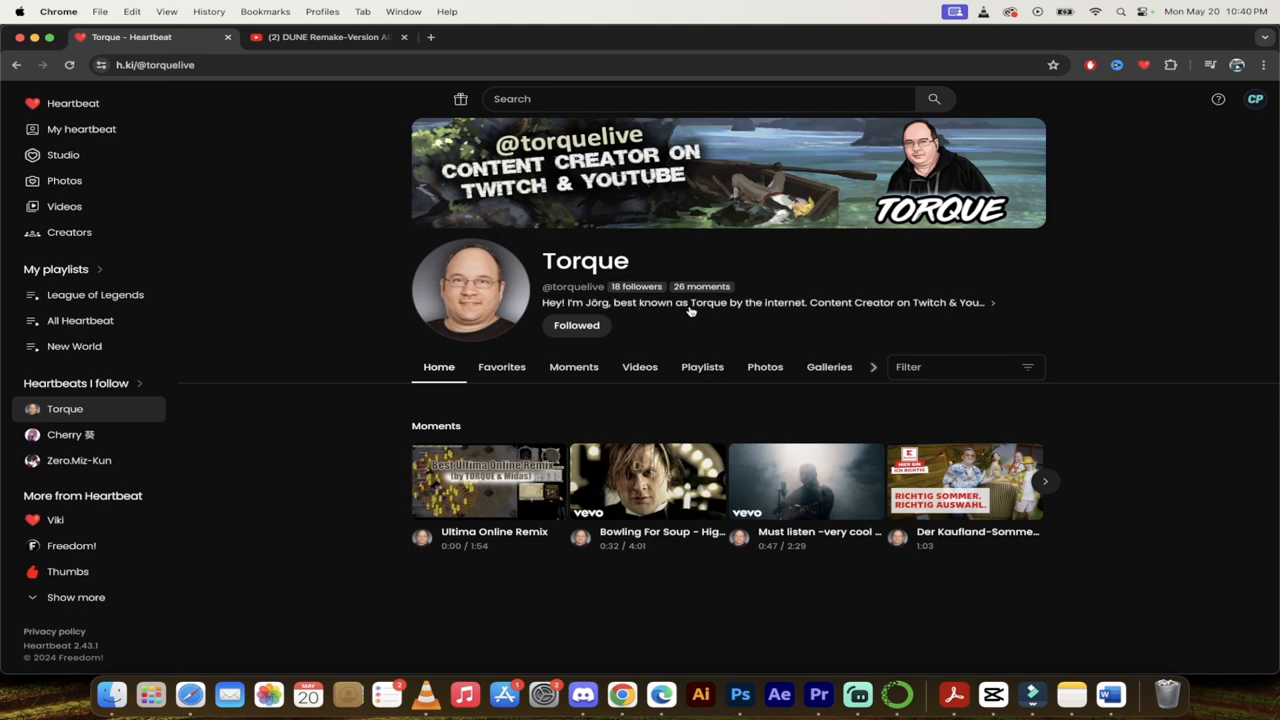
{"action": "mouse_move", "coordinate": [765, 307]}
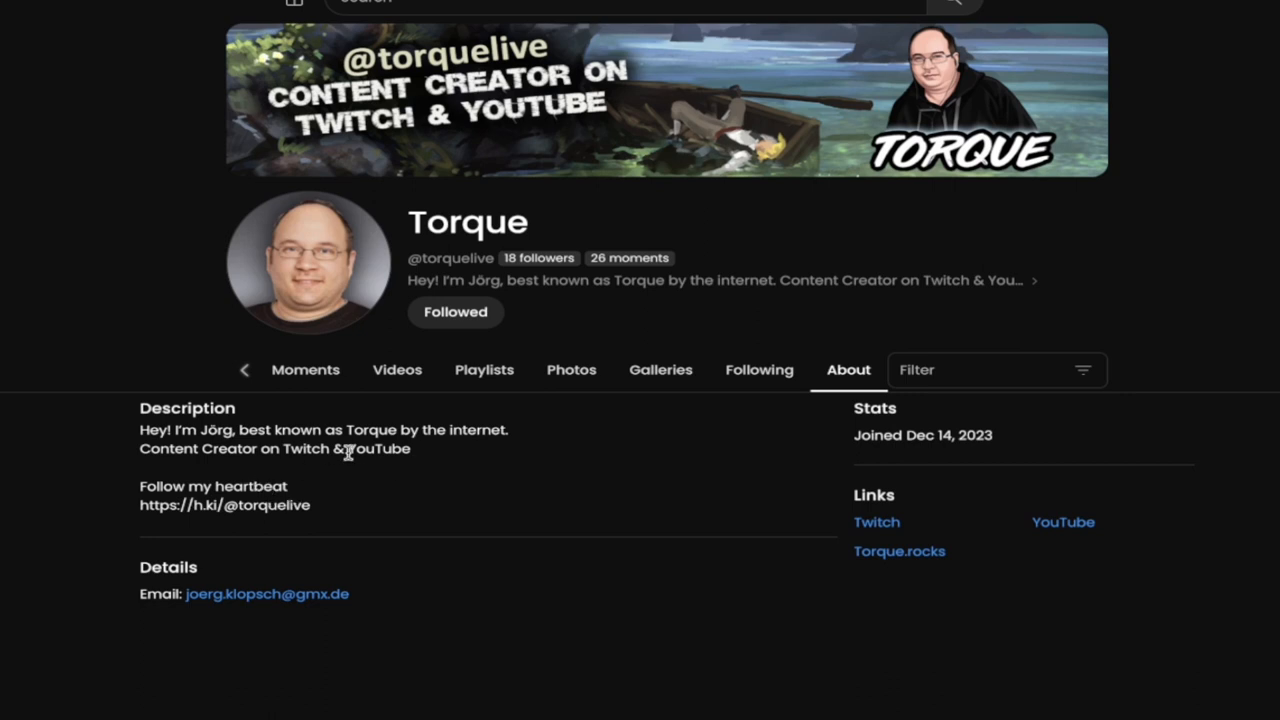
{"action": "mouse_move", "coordinate": [248, 555]}
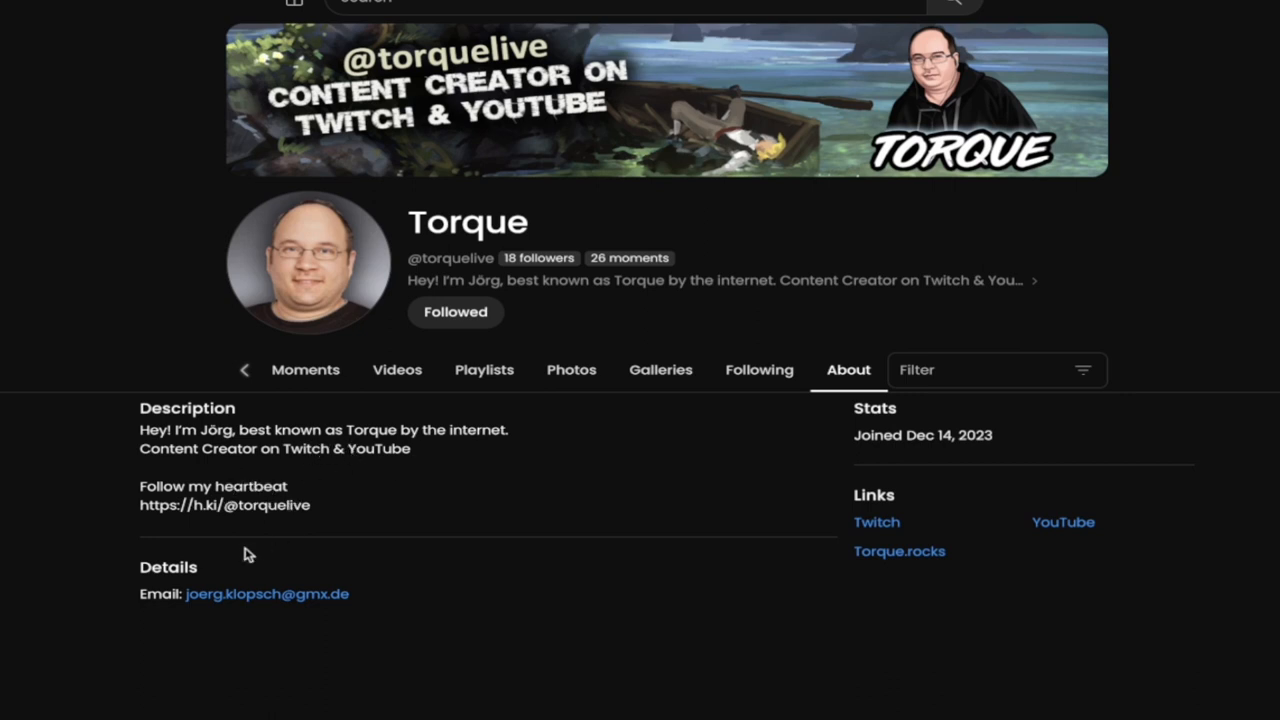
{"action": "mouse_move", "coordinate": [490, 597]}
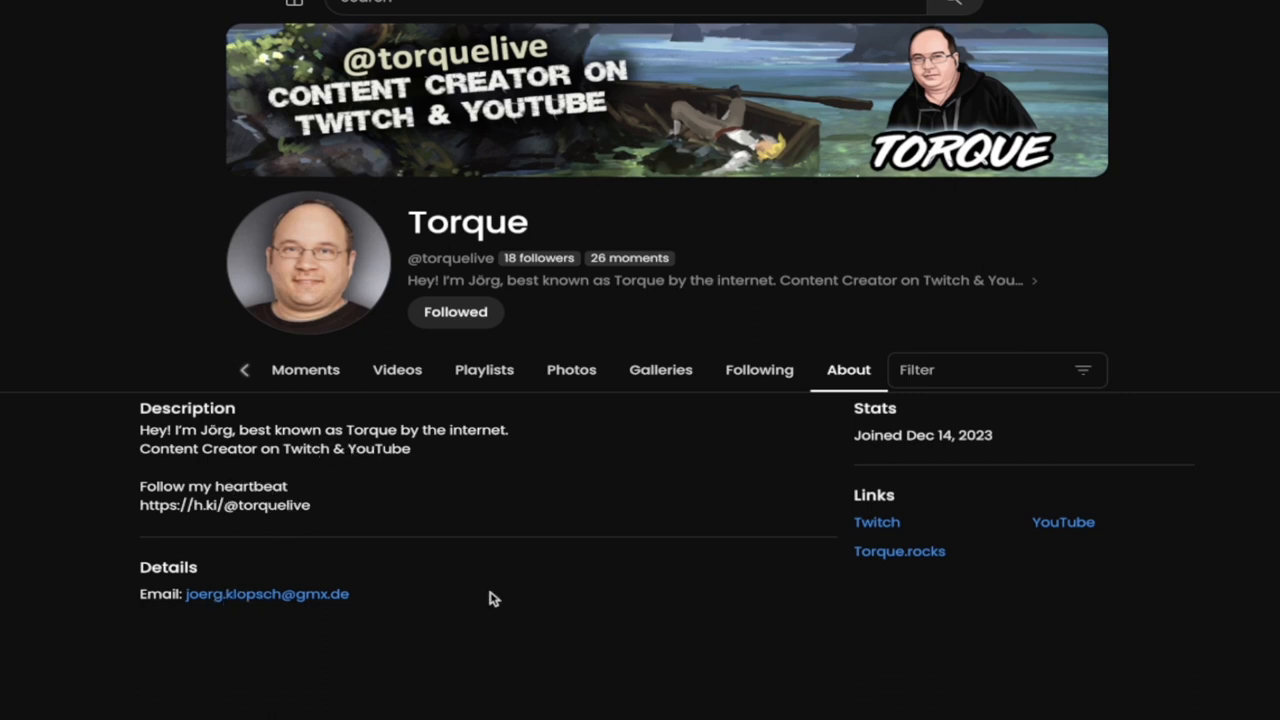
{"action": "mouse_move", "coordinate": [876, 522]}
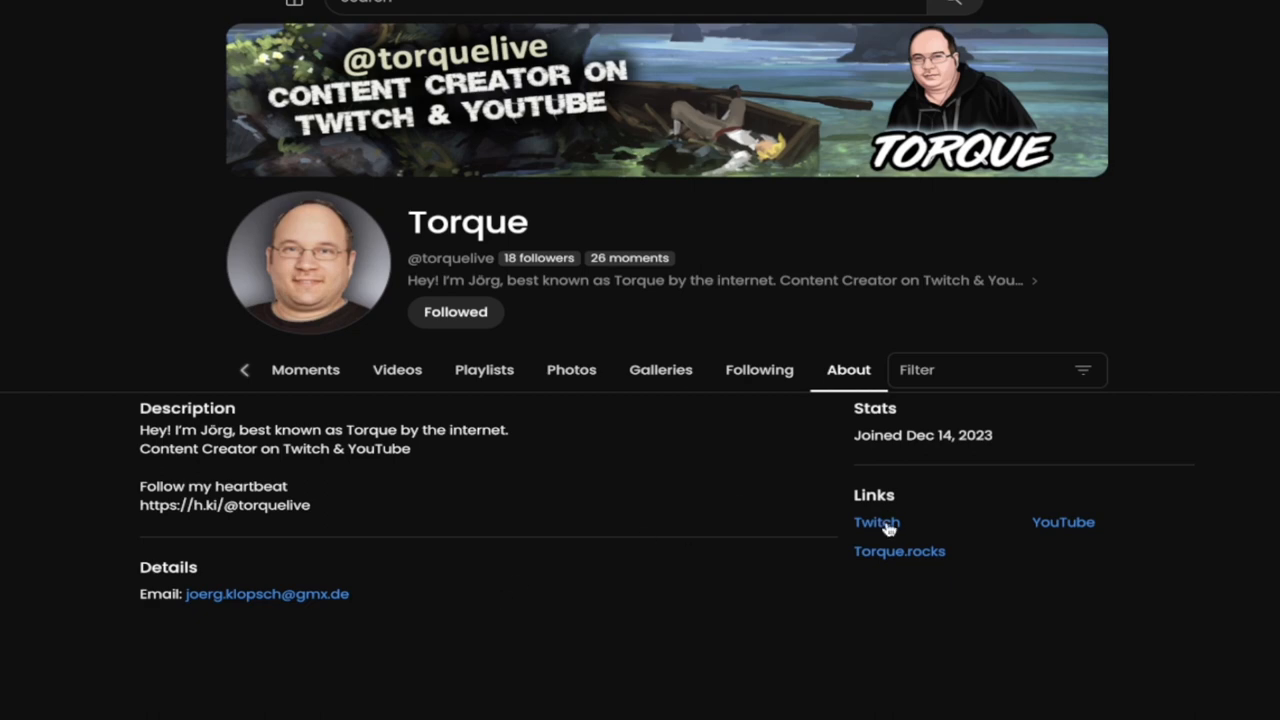
{"action": "mouse_move", "coordinate": [1053, 528]}
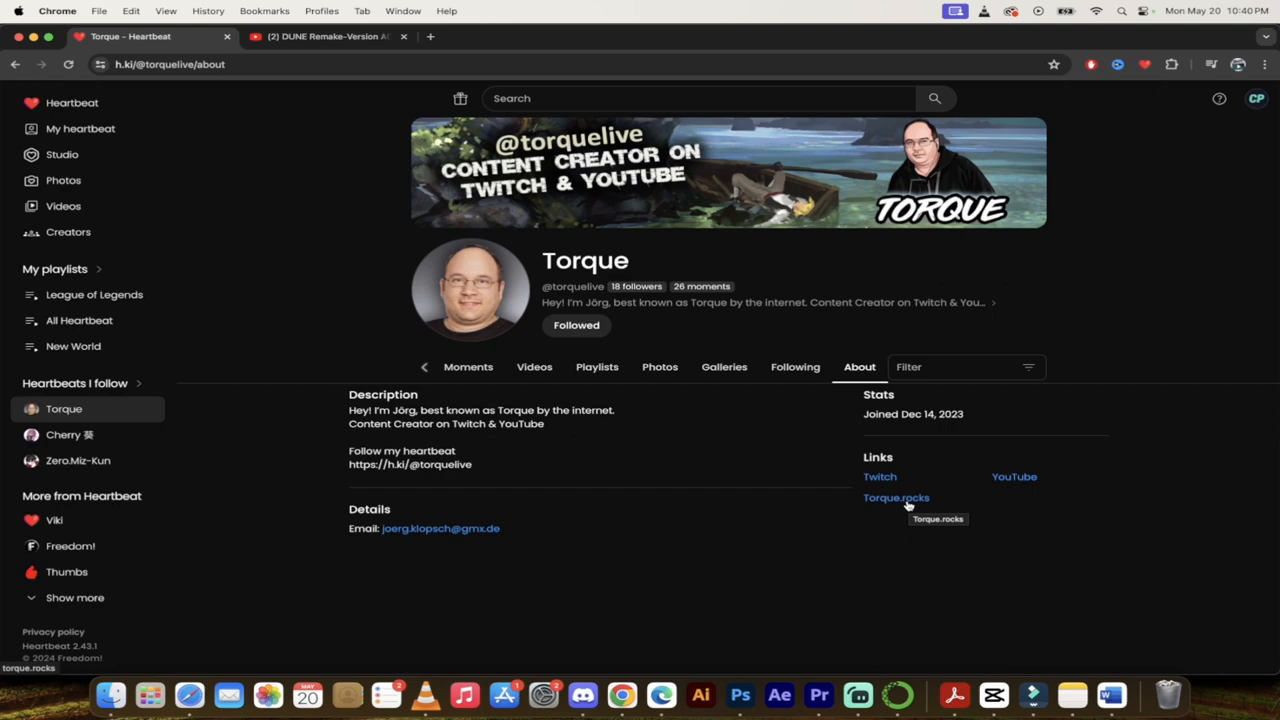
{"action": "mouse_move", "coordinate": [880, 478]}
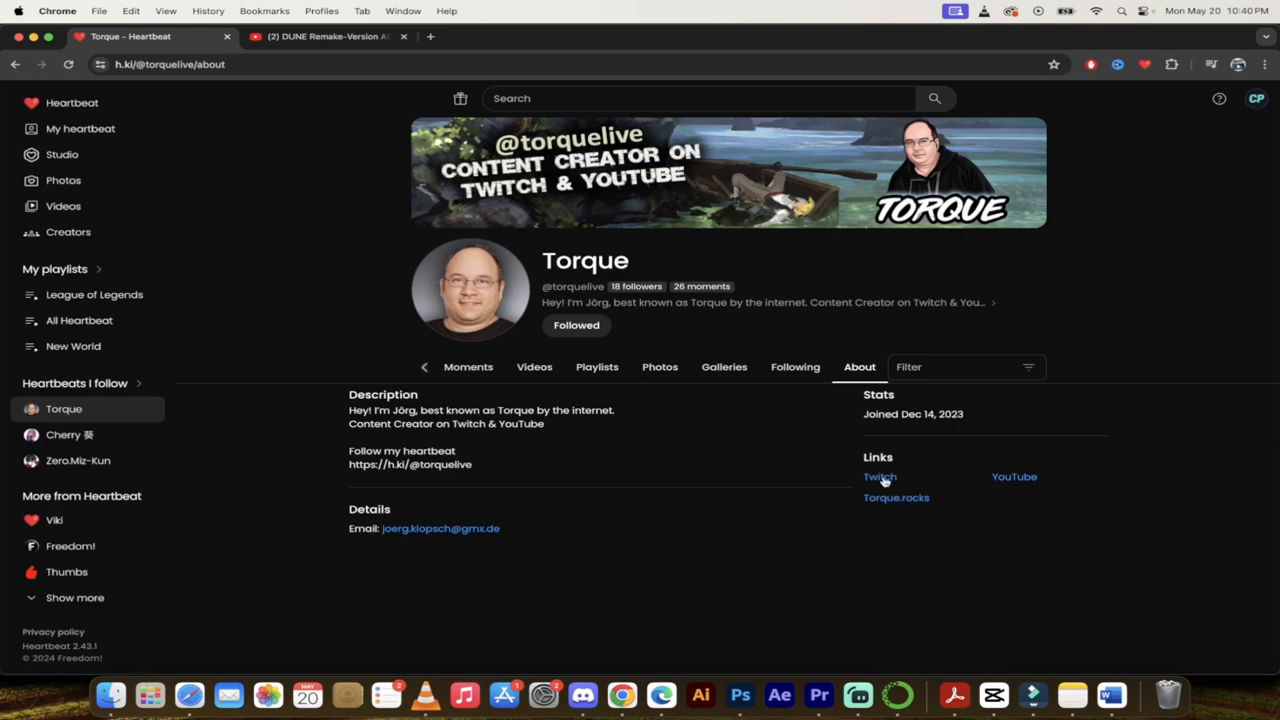
Open Torque's Twitch channel, Torque_live, from the About tab's Links
{"action": "left_click", "coordinate": [879, 476]}
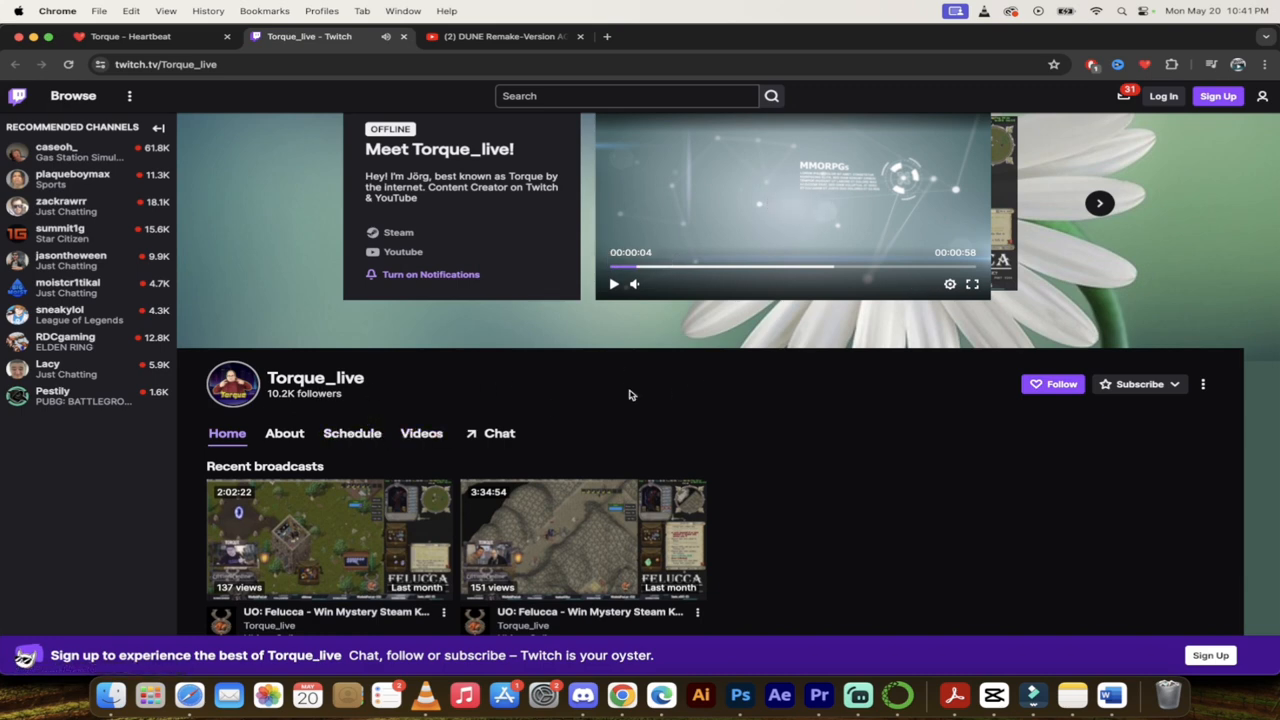
Scroll the Torque_live Twitch page, then return to the Heartbeat About page tab
{"action": "scroll", "scroll_direction": "down", "scroll_amount": 3}
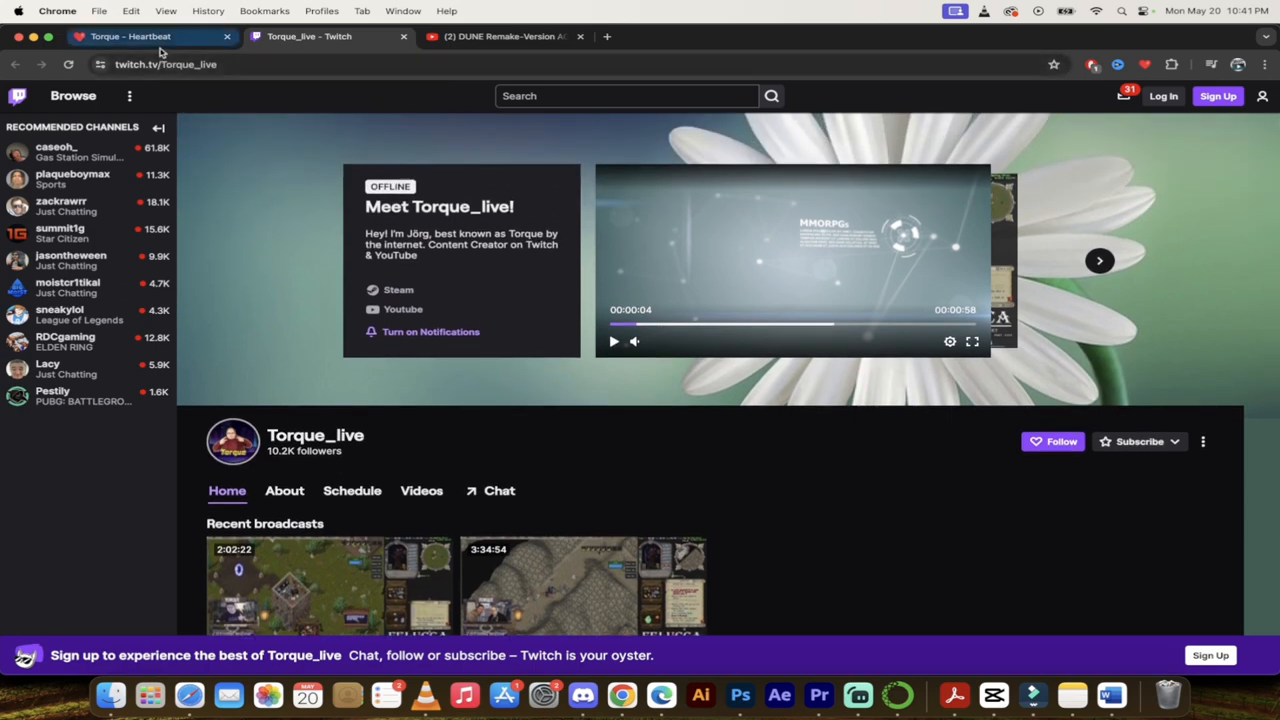
{"action": "left_click", "coordinate": [130, 36]}
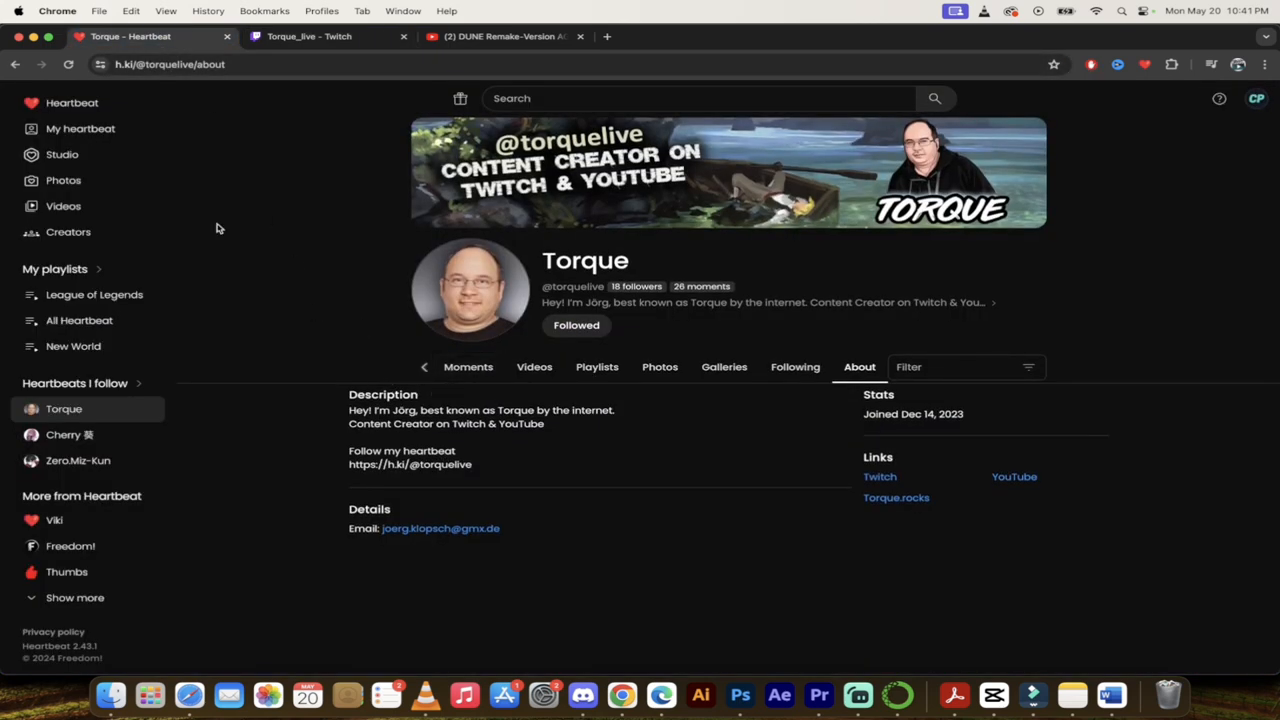
Open the Heartbeat home feed with New moments, Top and Trending rows
{"action": "left_click", "coordinate": [72, 103]}
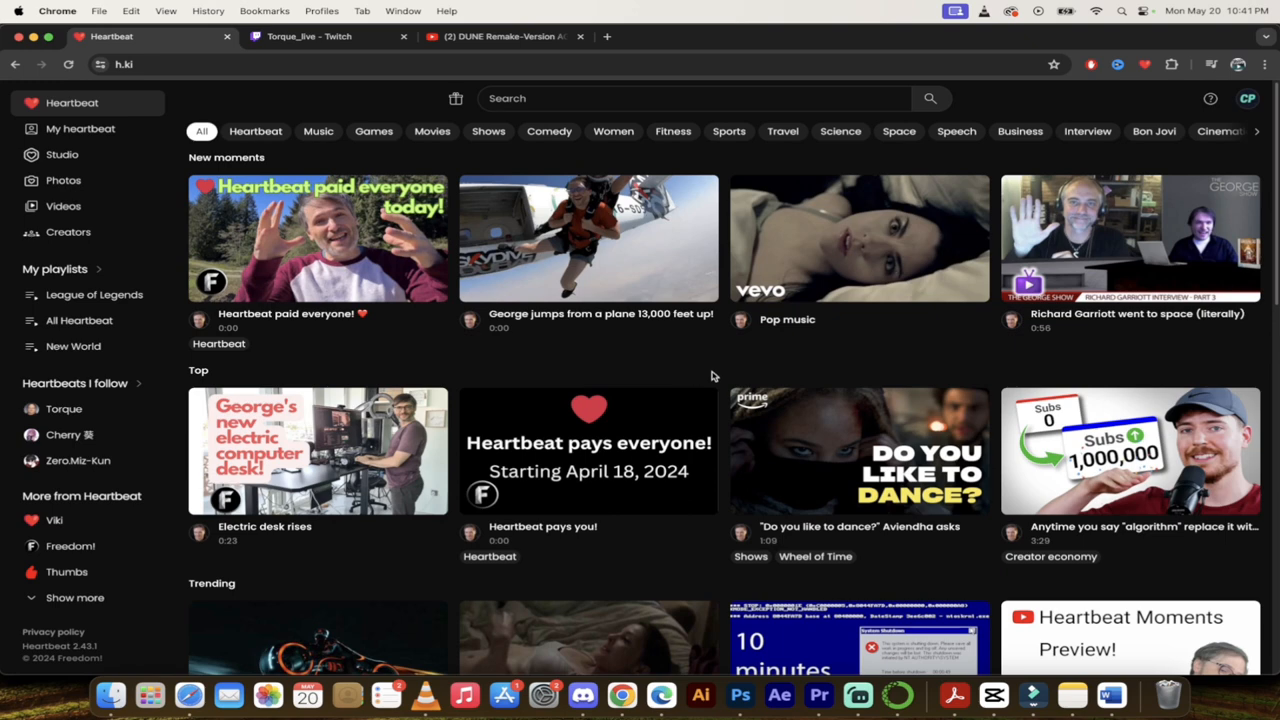
{"action": "mouse_move", "coordinate": [715, 376]}
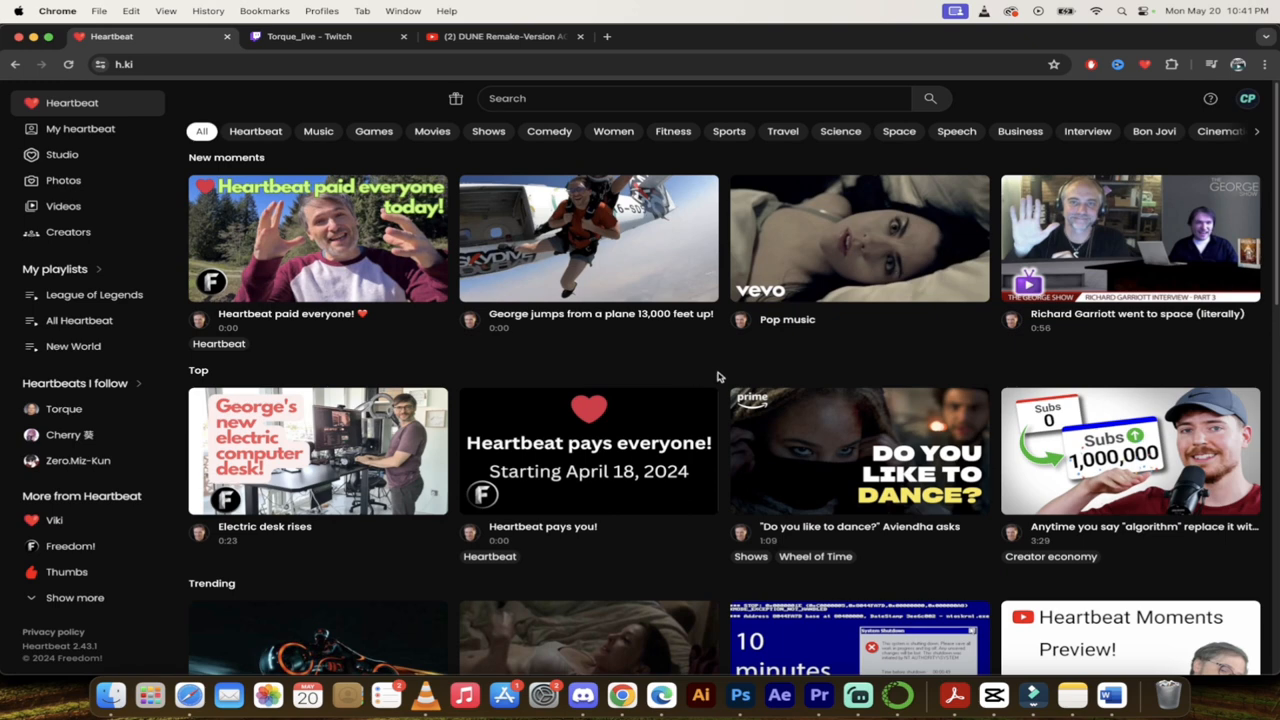